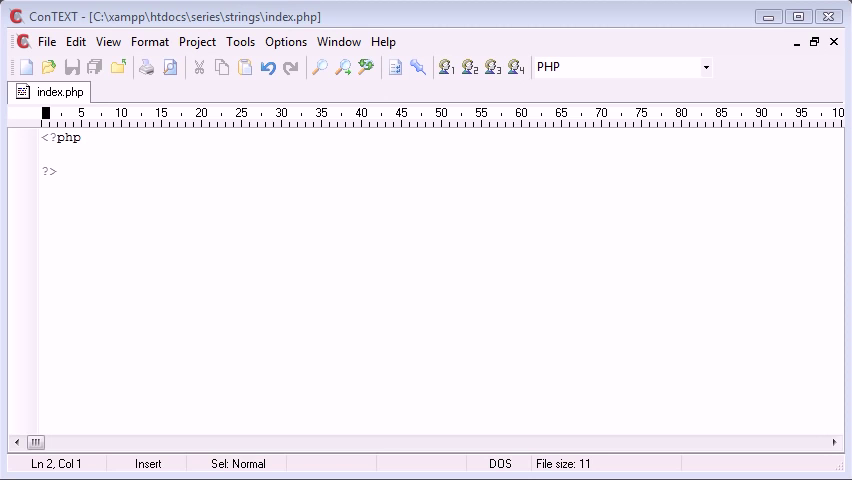
Write $string = 'Alex'; on a new line inside the PHP block, with a blank line below.
key(Return)
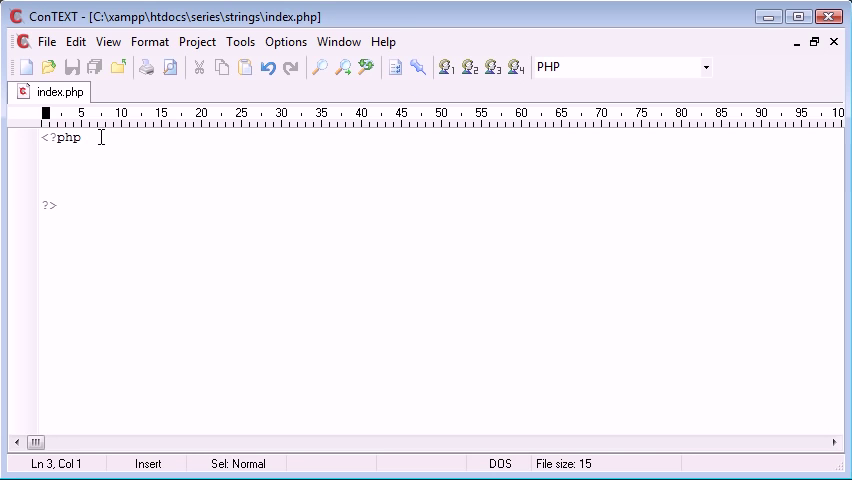
text($string = '';)
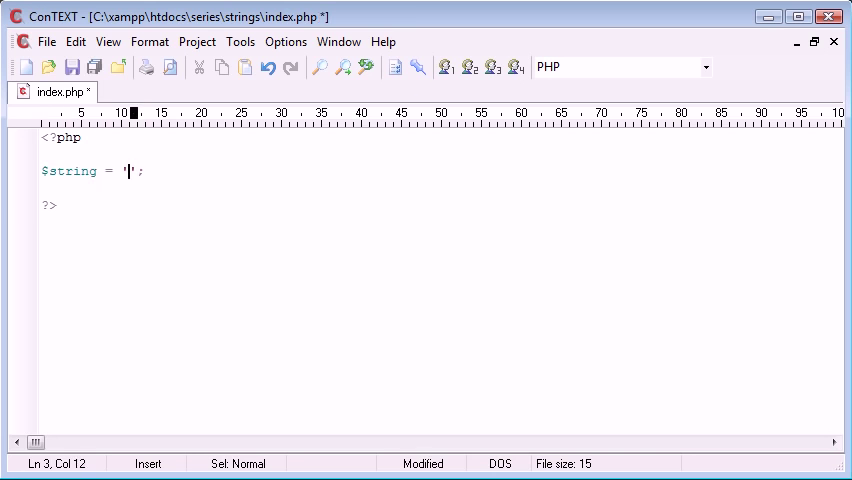
text(Alex)
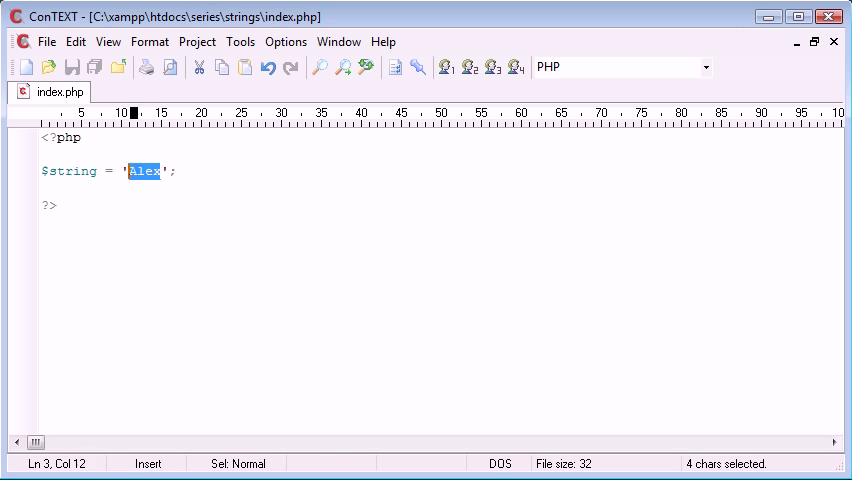
click(158, 170)
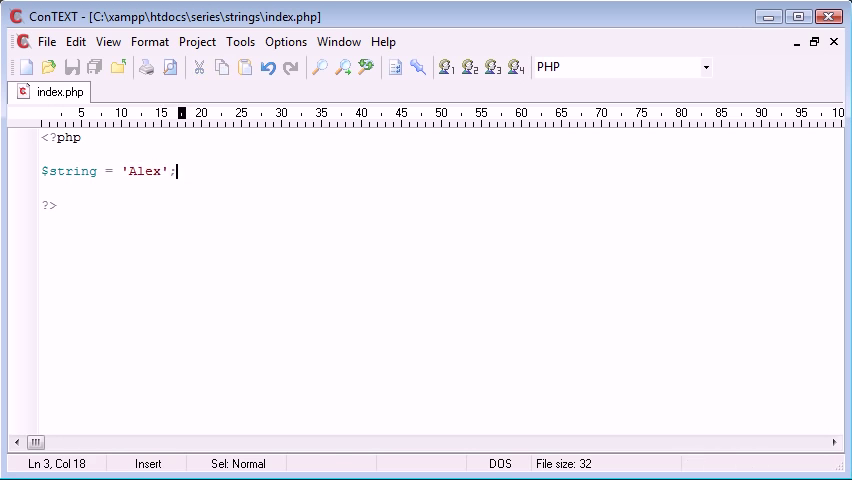
key(Enter)
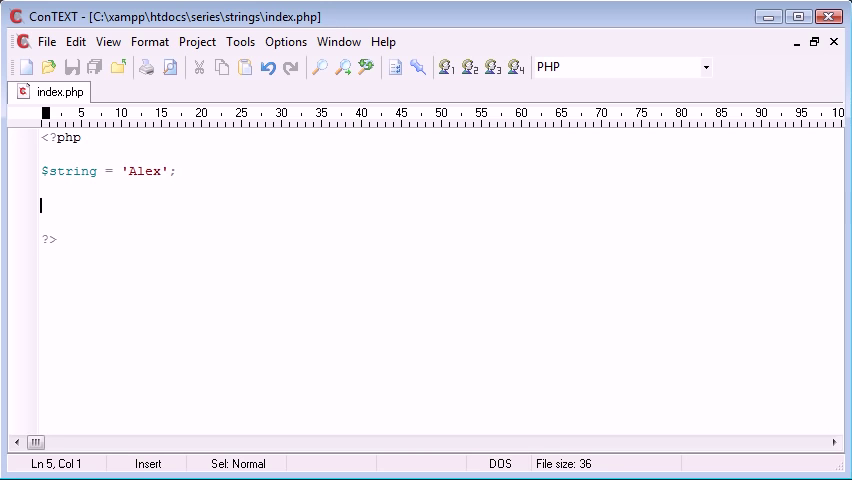
key(Backspace)
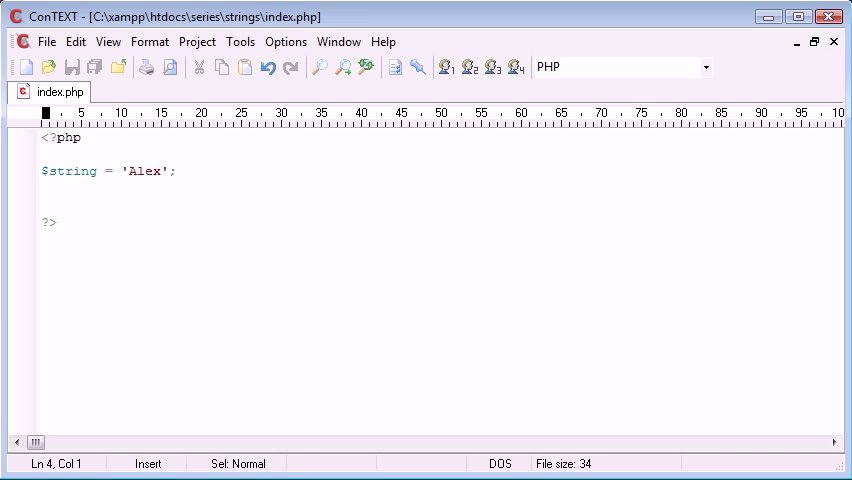
Write $string_length = strlen(); on the next line.
text($)
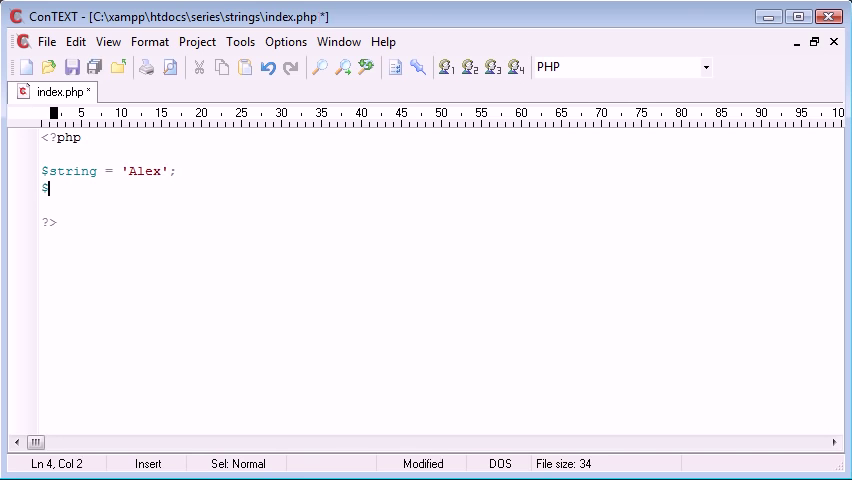
text(string_len)
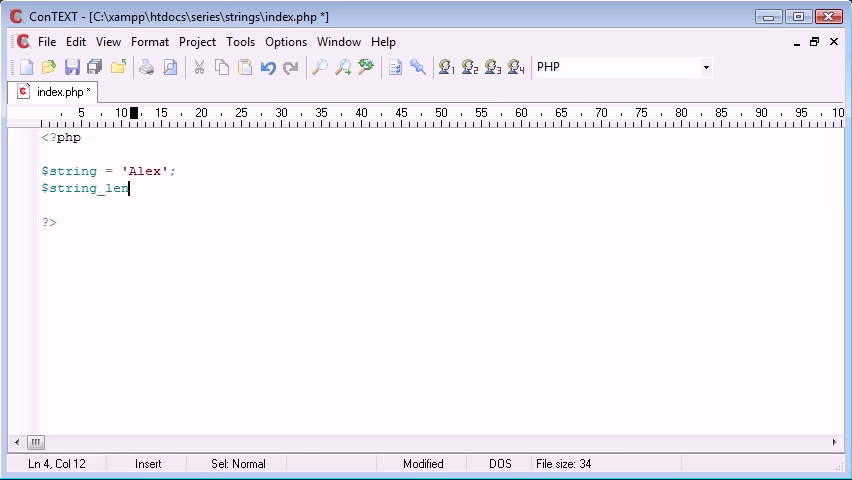
text(gth)
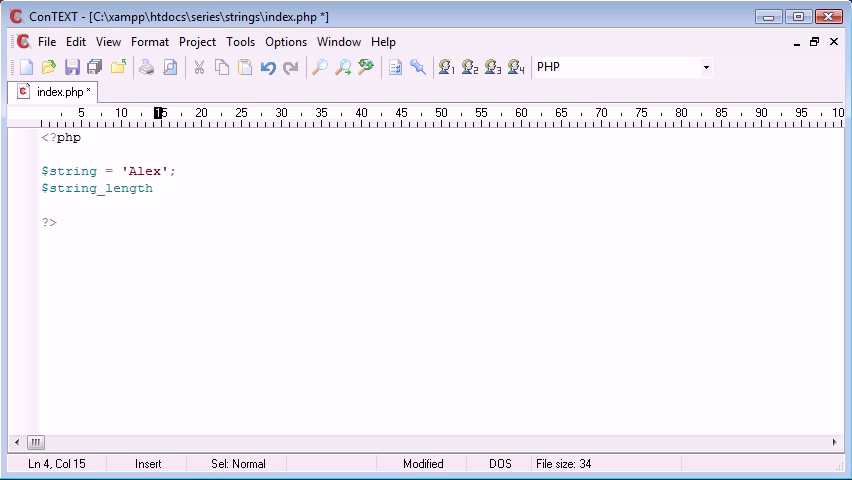
text(=)
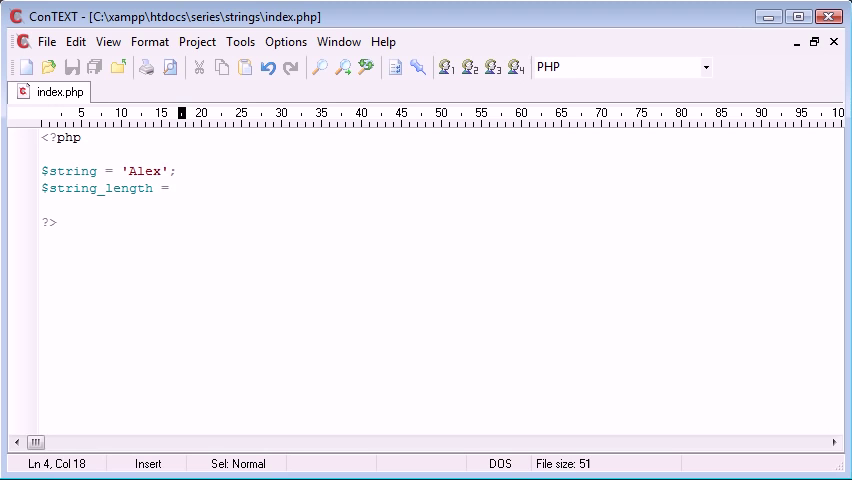
mouse_move(520, 308)
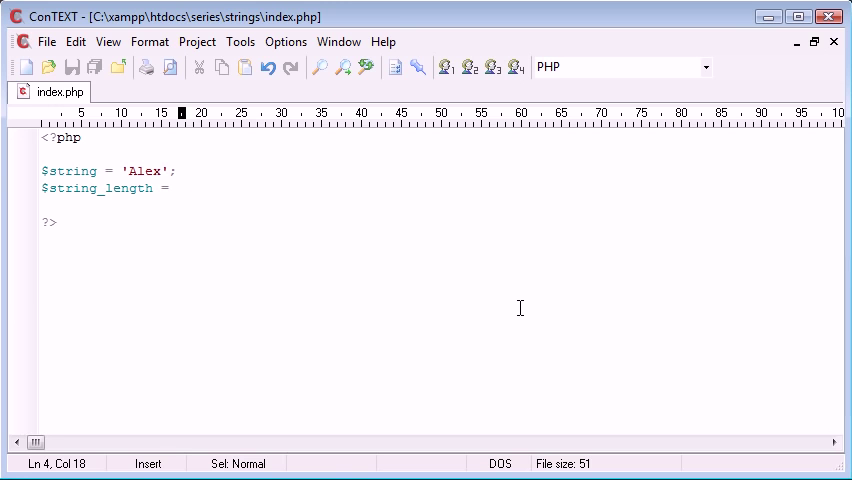
text(str)
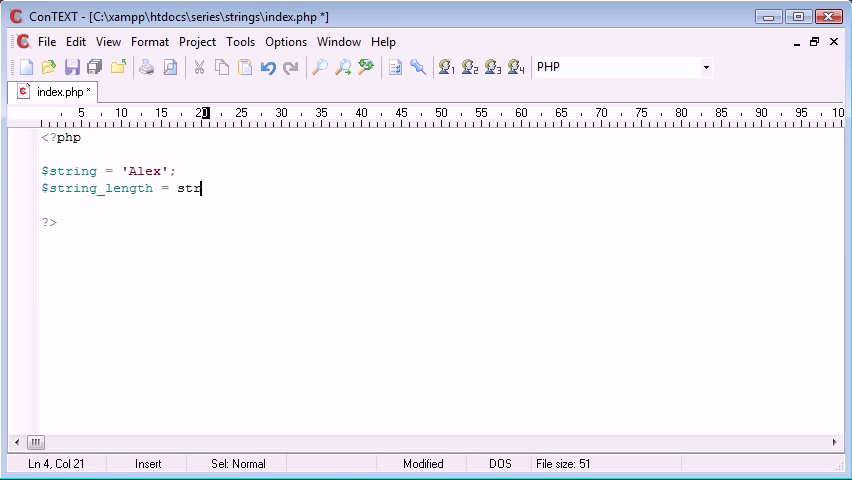
text(len();)
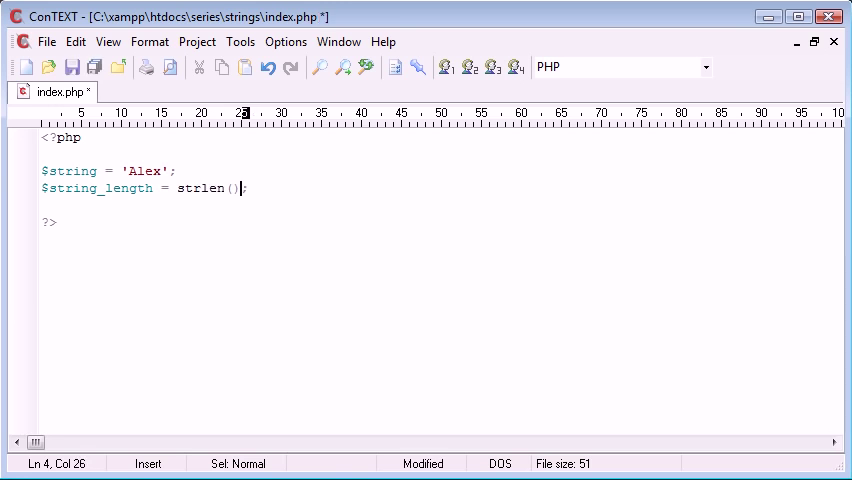
Fill strlen with 'How many characters does this have?' and start the next line.
click(204, 188)
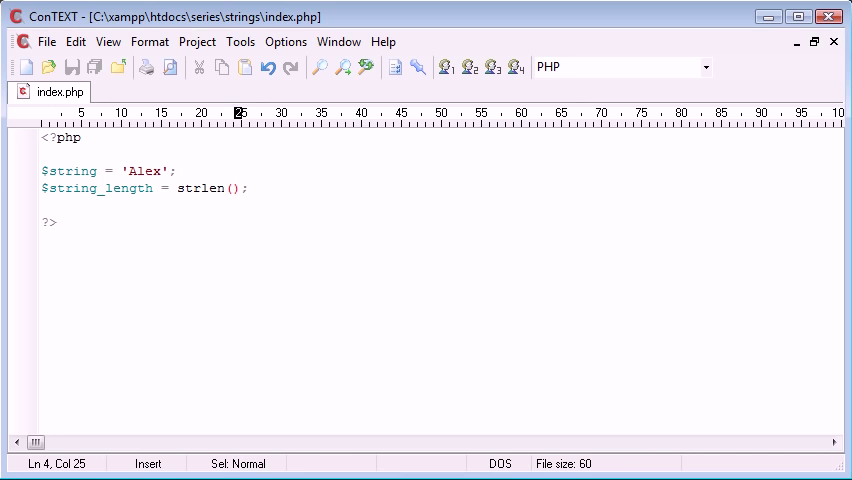
text(here)
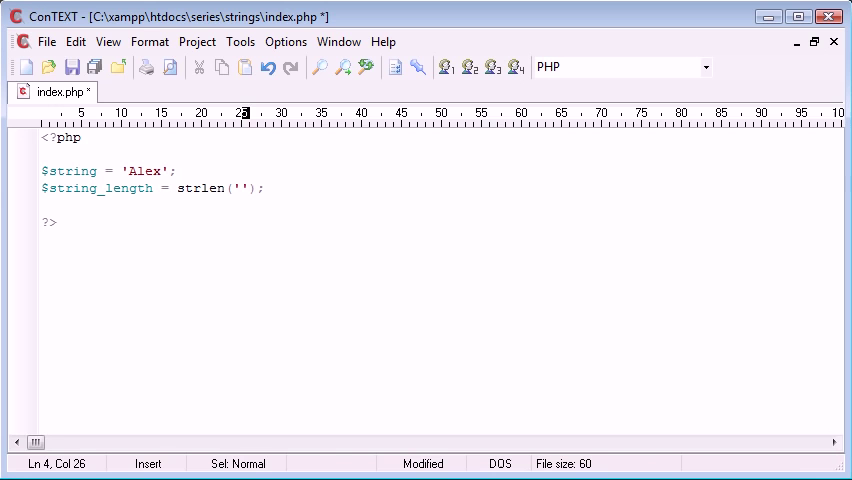
text(How ma)
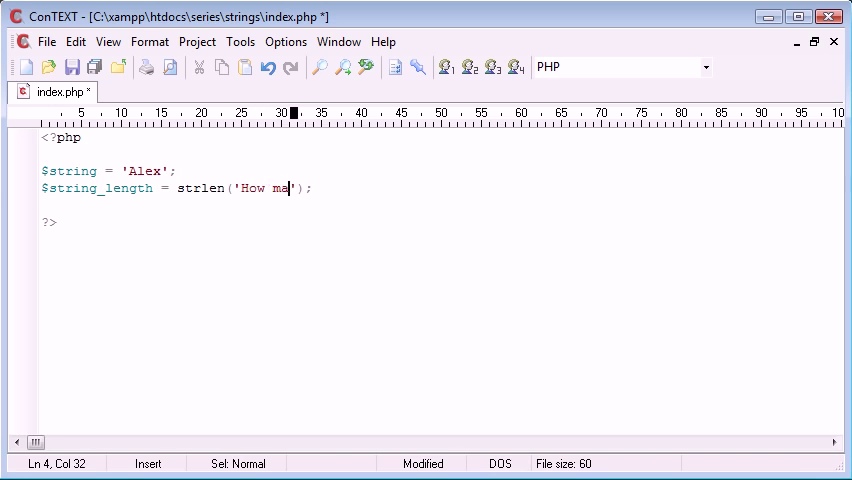
text(ny characters)
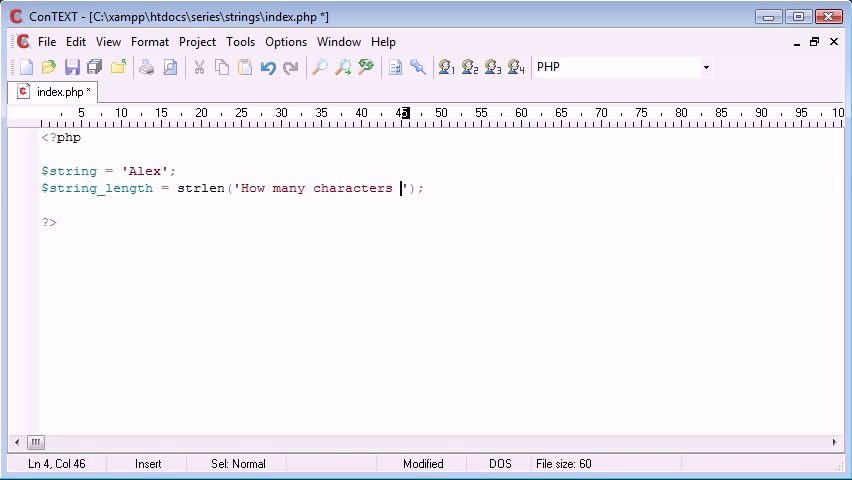
text(does this have?)
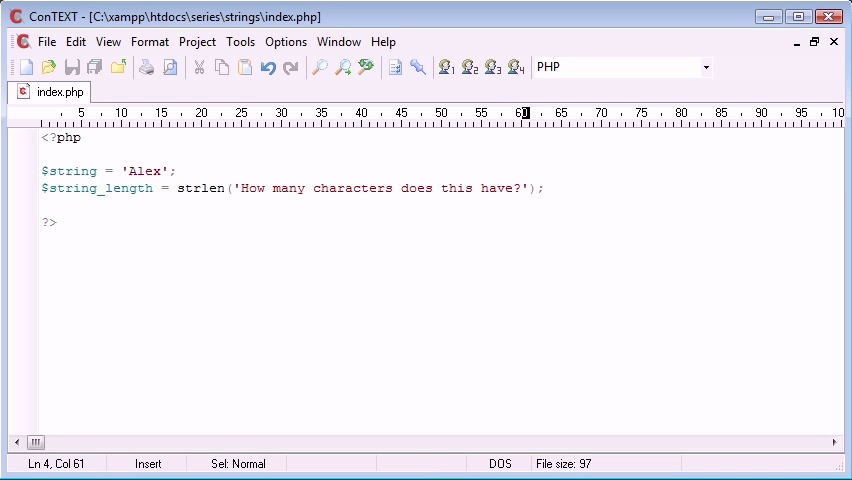
text(ec)
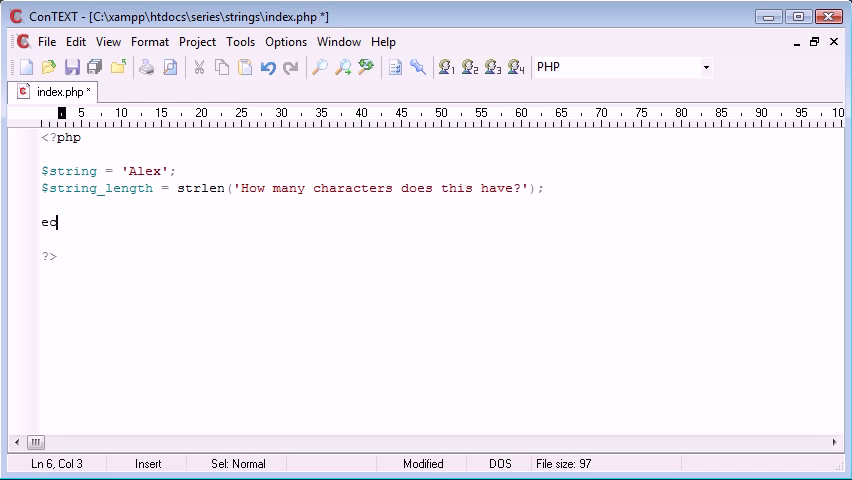
Write echo $string_length; then select the sentence inside strlen for removal.
text(cho $string_)
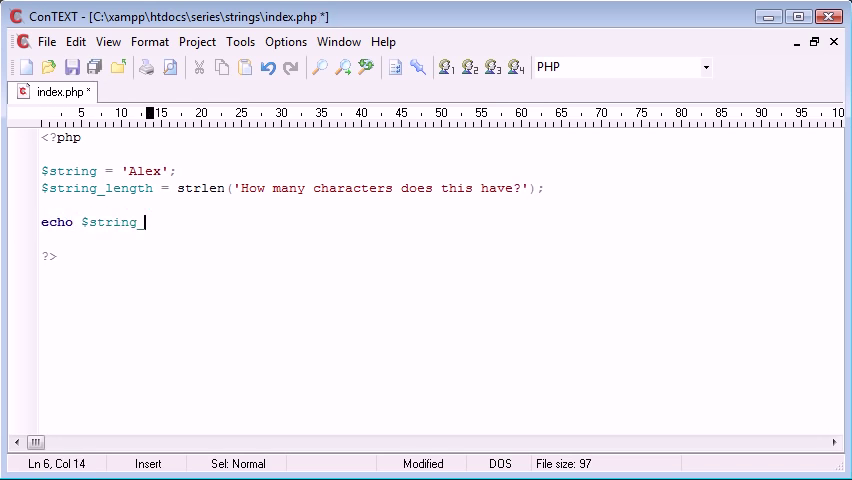
text(length;)
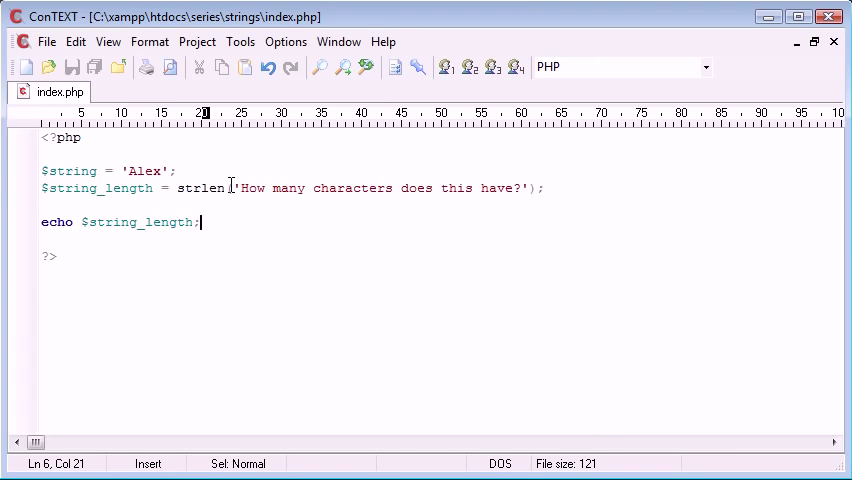
click(520, 188)
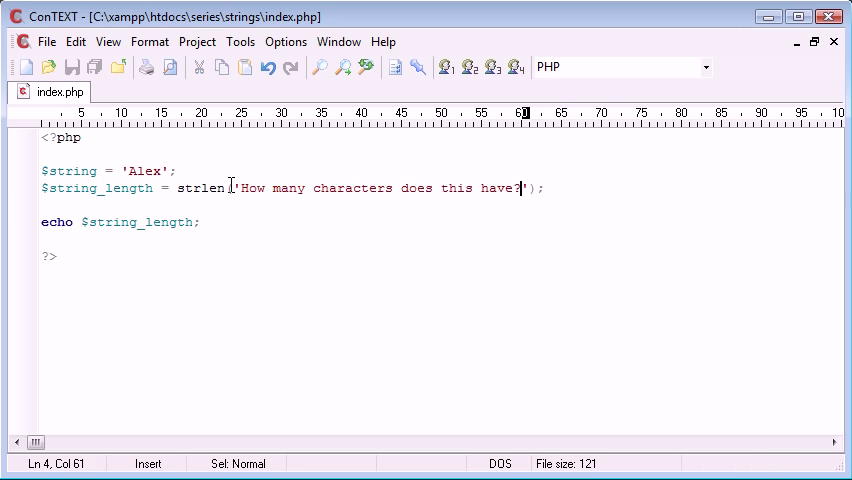
drag(520, 188, 256, 188)
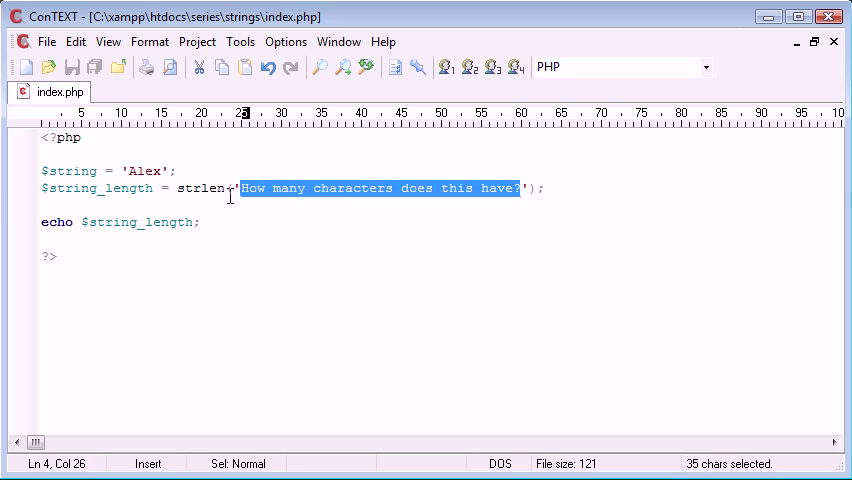
mouse_move(322, 352)
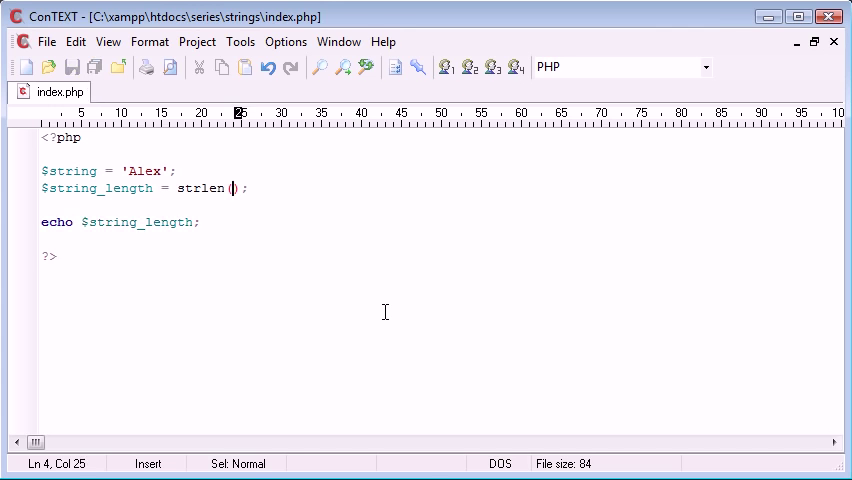
mouse_move(126, 190)
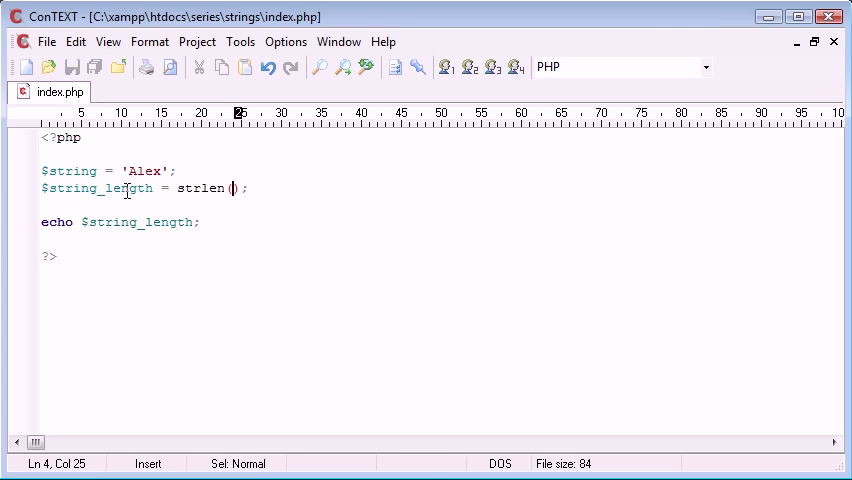
Pass $string to strlen so $string_length measures 'Alex'.
text($string)
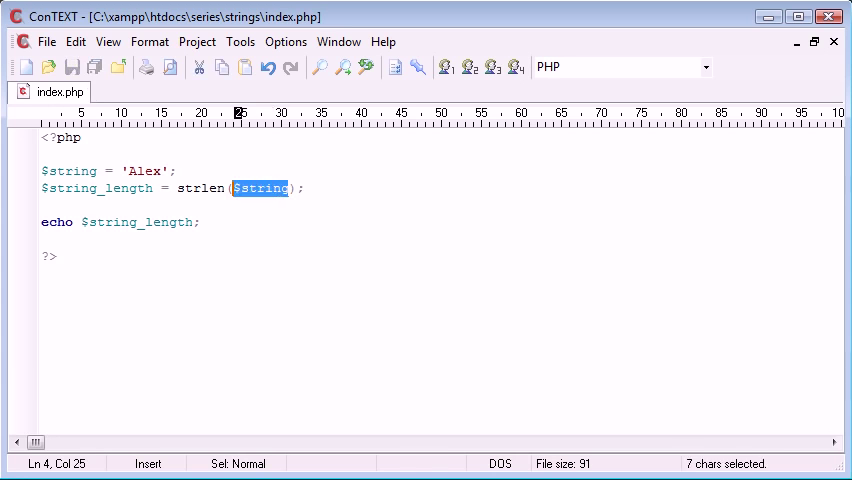
double_click(144, 170)
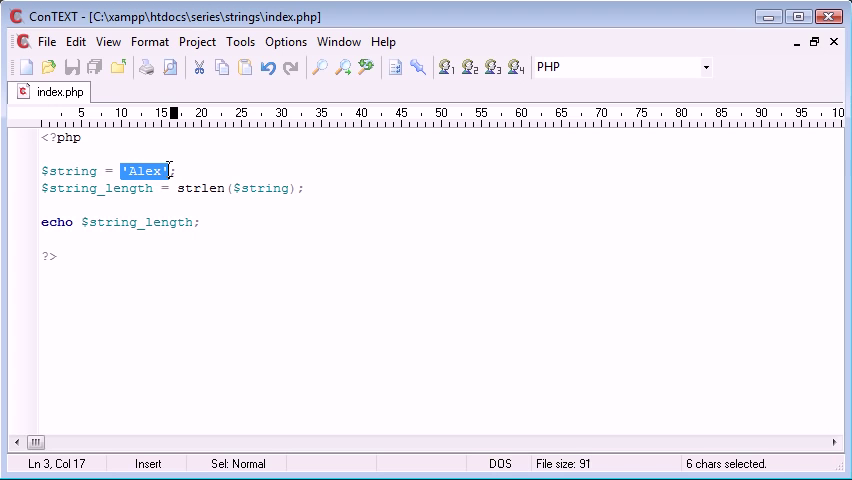
click(280, 248)
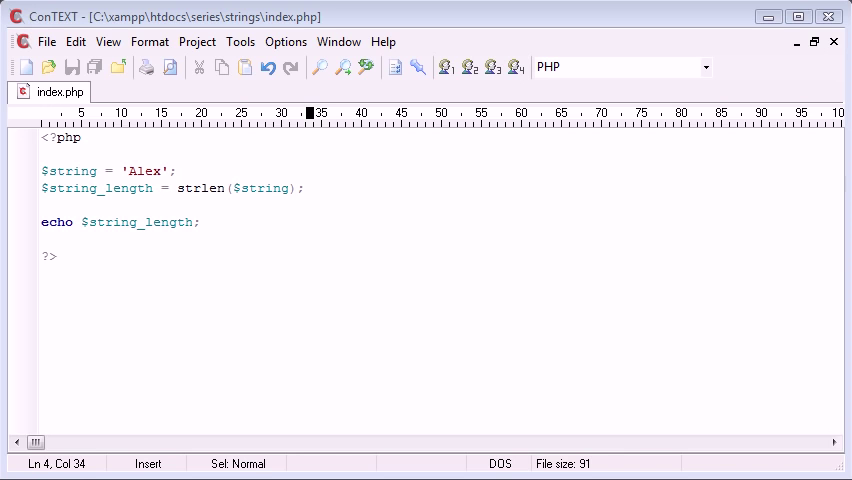
mouse_move(320, 204)
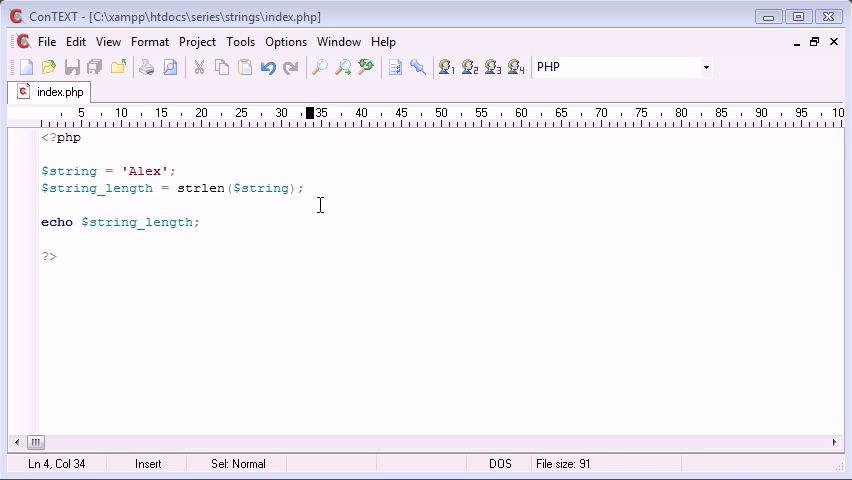
mouse_move(522, 308)
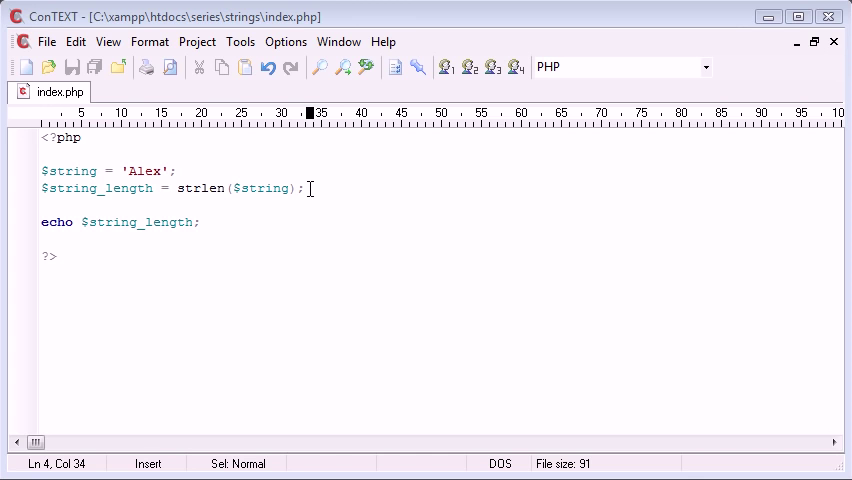
mouse_move(108, 170)
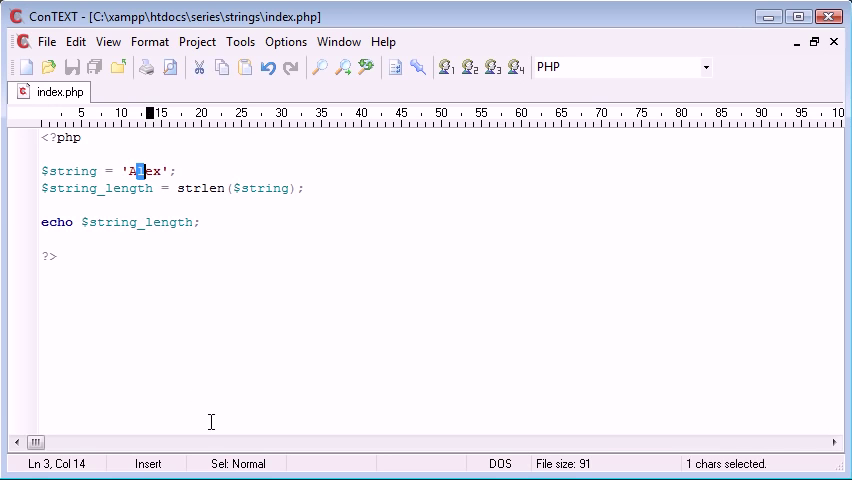
Insert blank lines between the strlen assignment and the echo line.
key(Right)
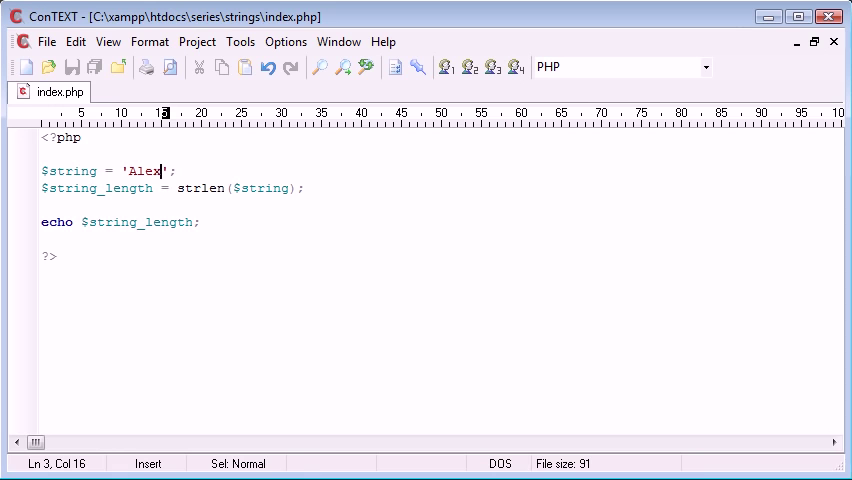
drag(176, 188, 304, 188)
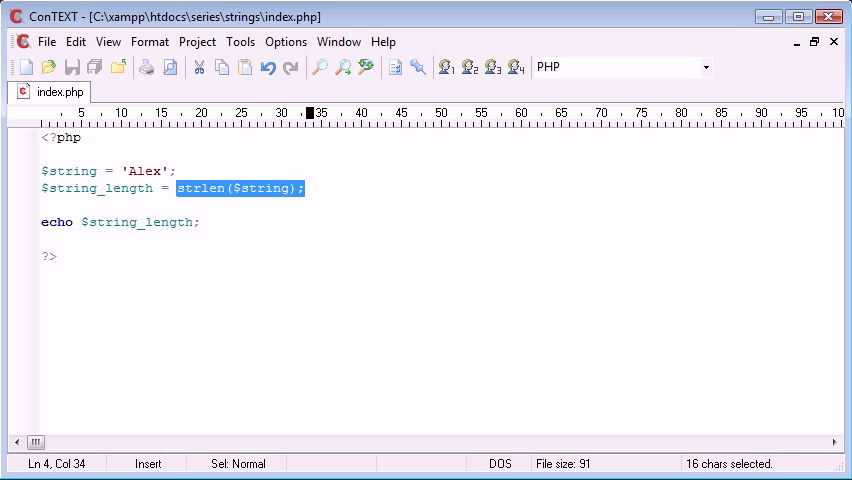
mouse_move(126, 170)
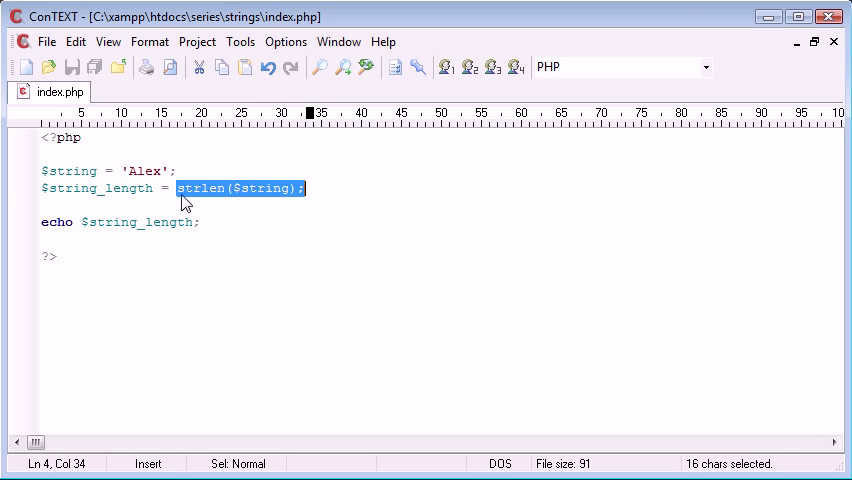
mouse_move(132, 180)
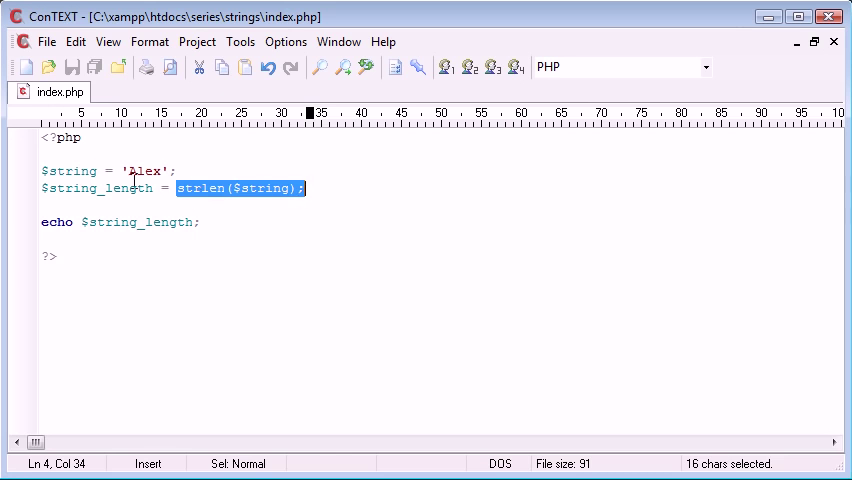
click(124, 170)
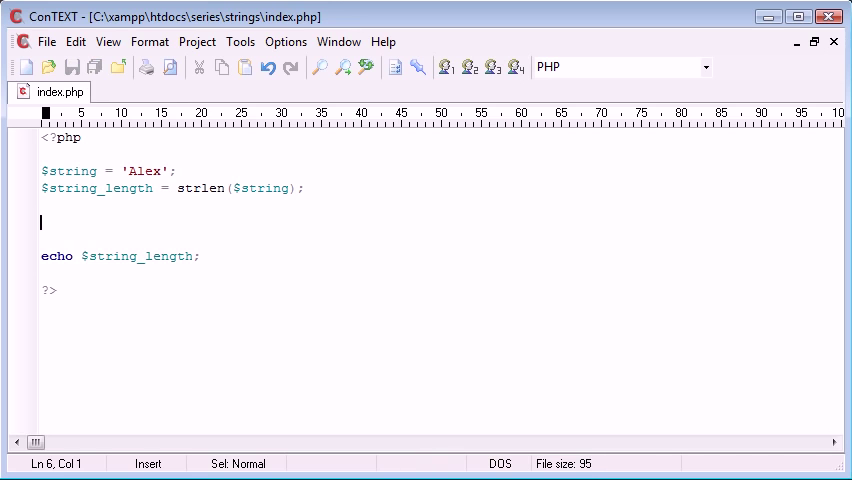
Write the loop header for($x=1;$x<=SOMETHING;$x++) with a placeholder limit.
text(for($x)
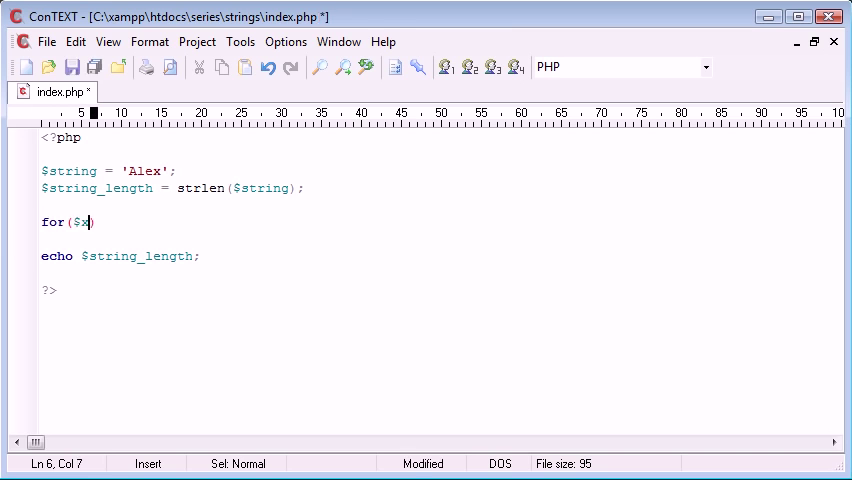
text(=)
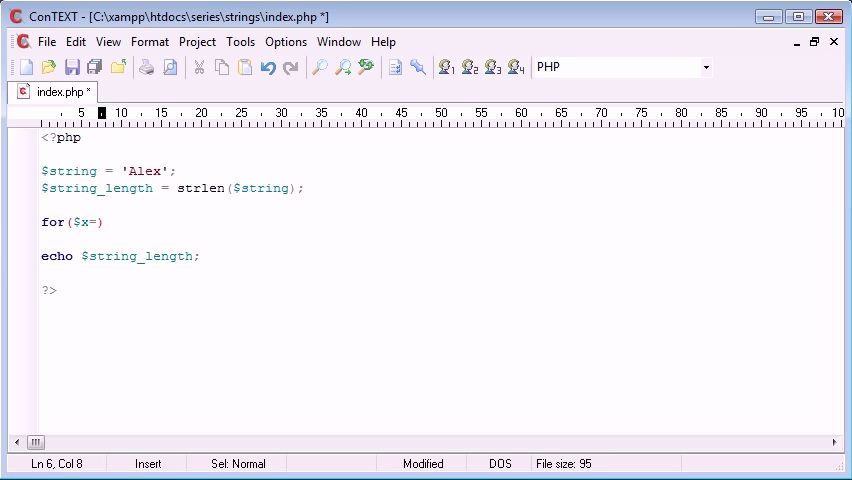
text(1;)
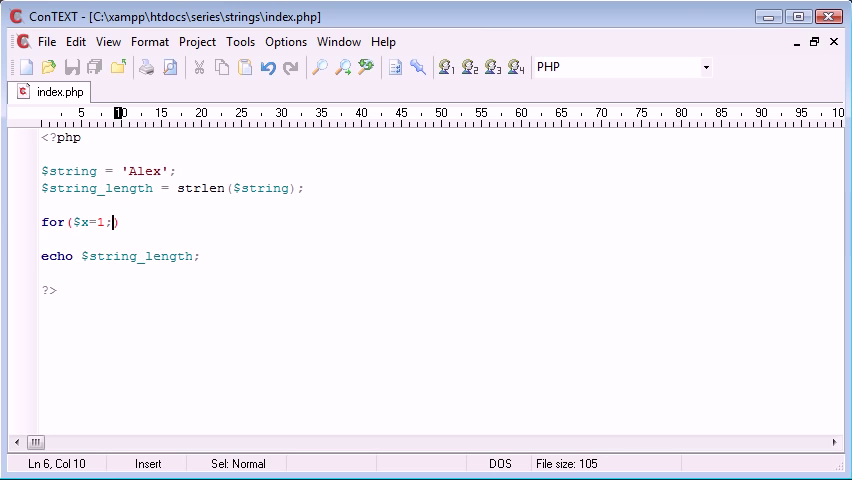
text($)
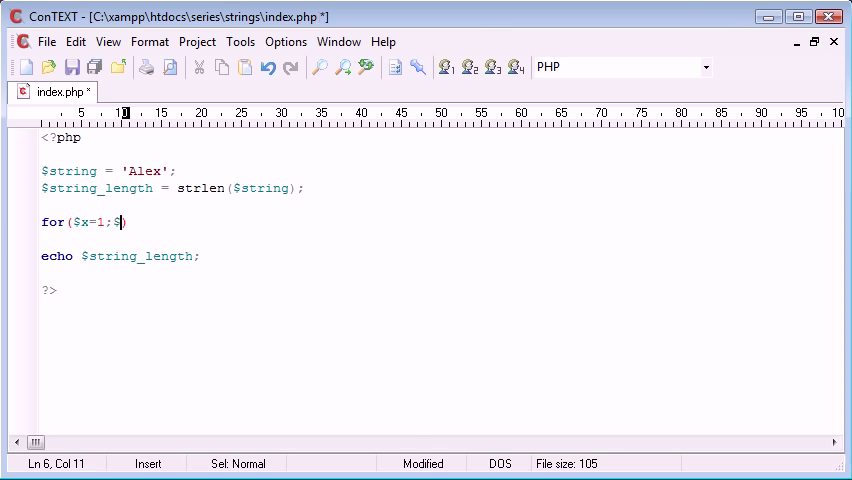
text(x<)
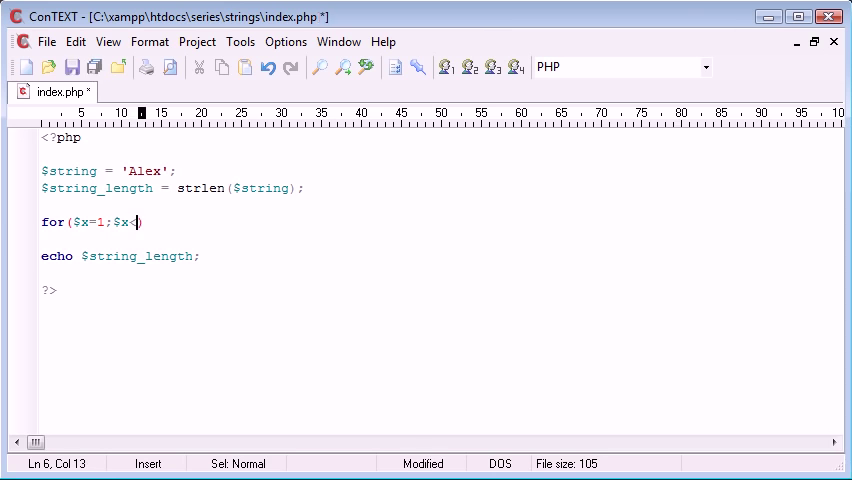
text(=)
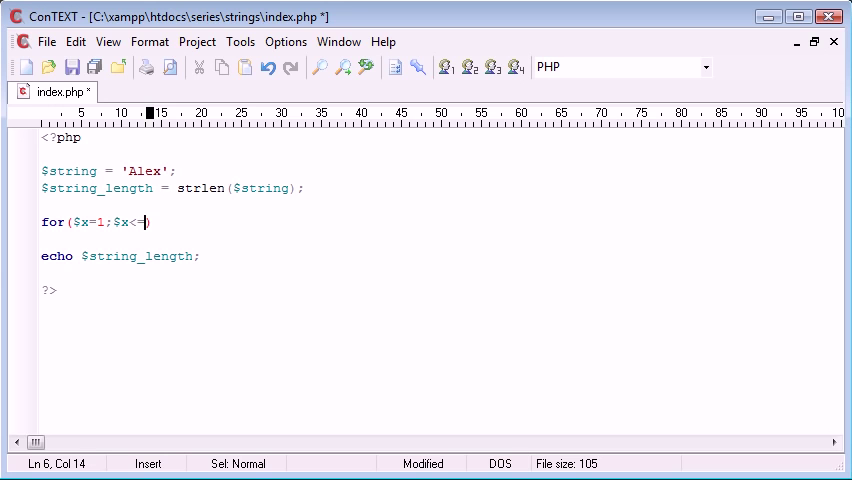
text(SOMETH)
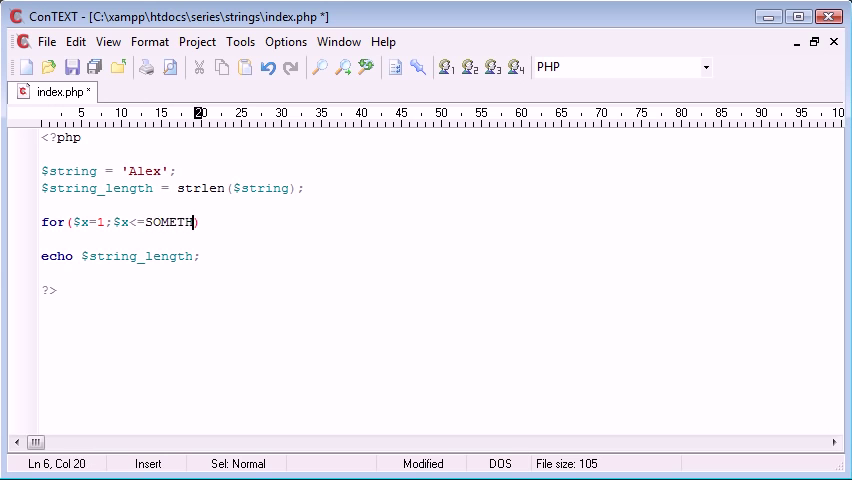
double_click(180, 220)
text(ING)
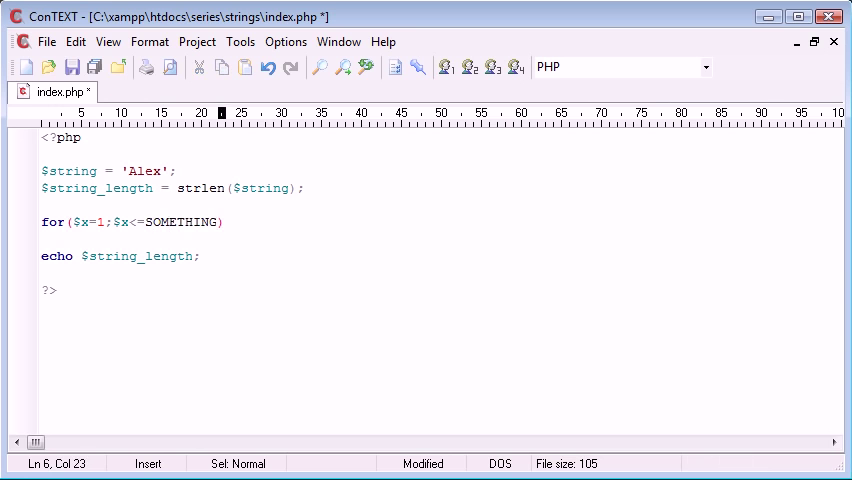
text(;$x++)
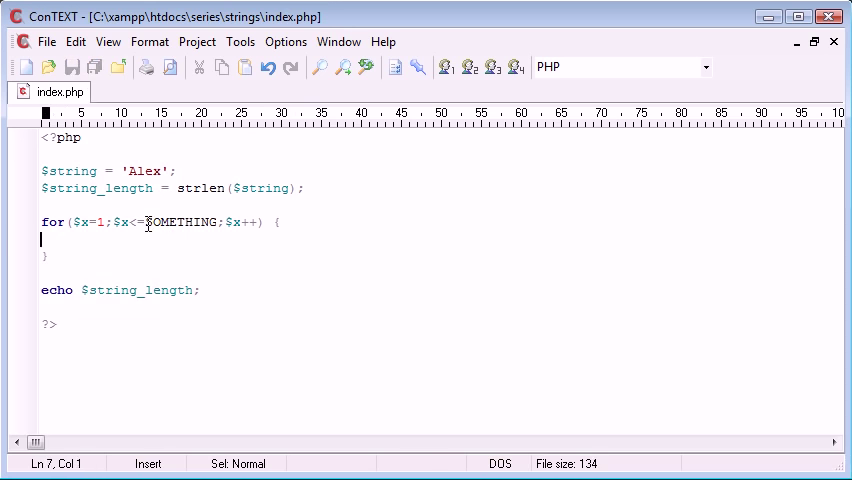
Replace SOMETHING with $string_length and make the body echo $x.'<br>';.
double_click(180, 222)
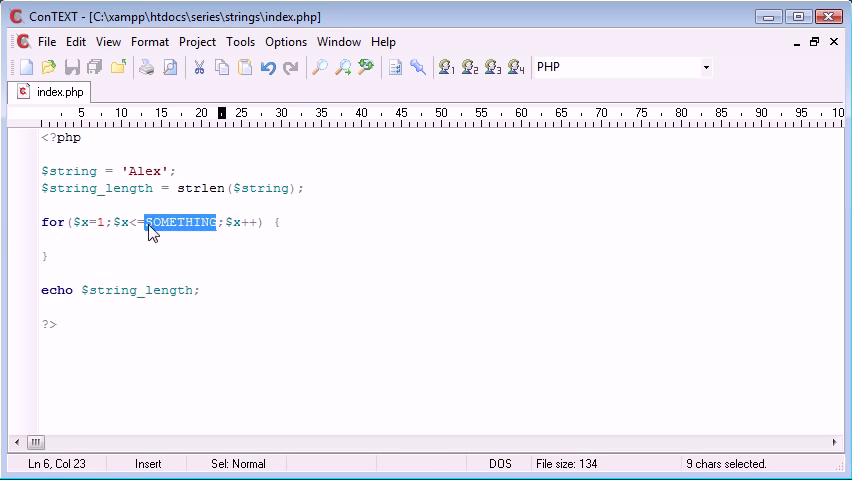
text($stre)
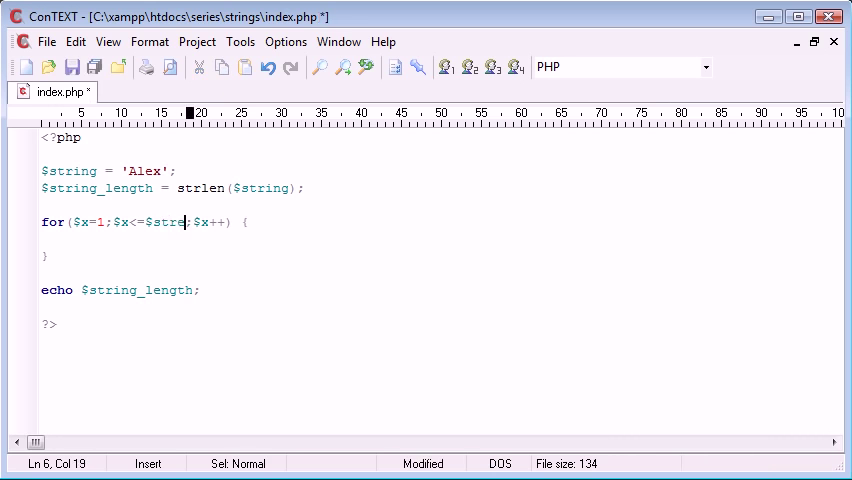
text(ng_length)
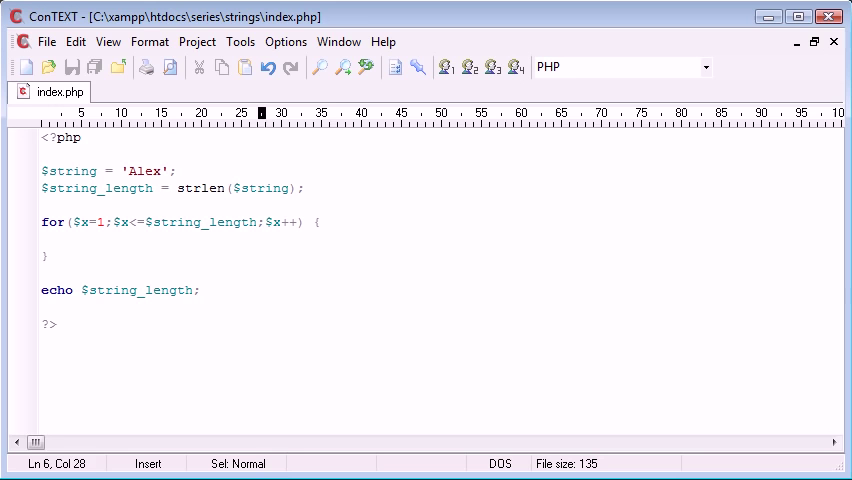
text(echo)
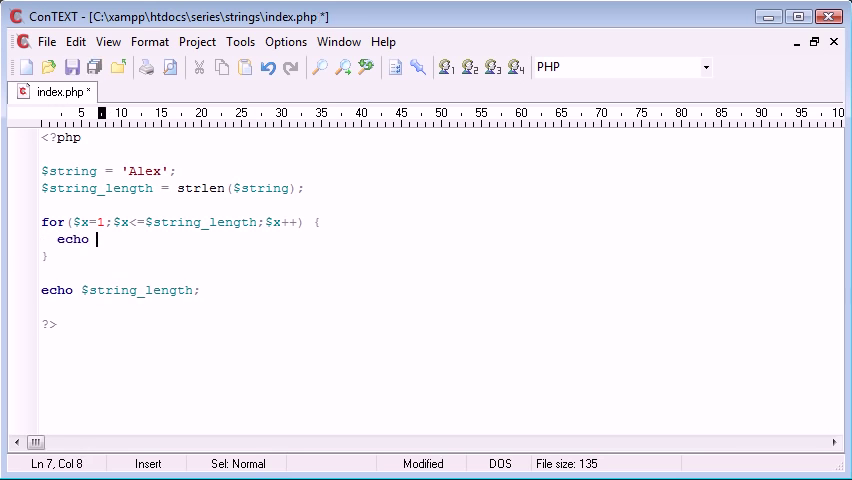
text($x;)
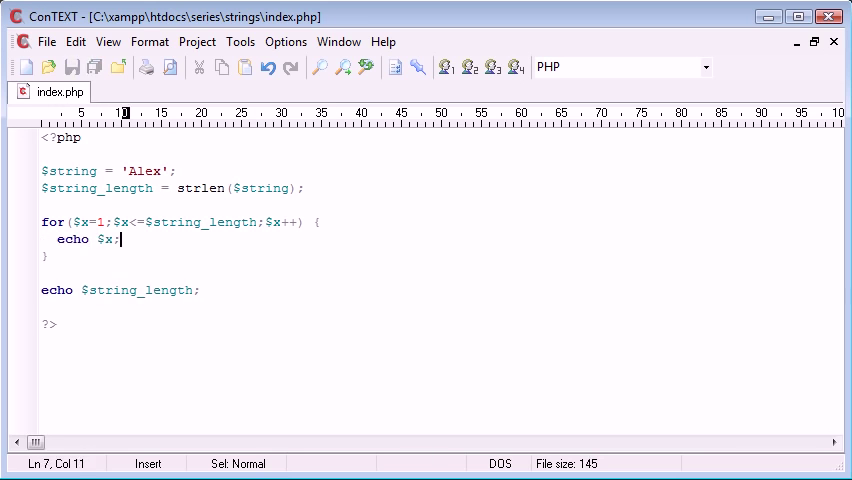
text(.'<br>)
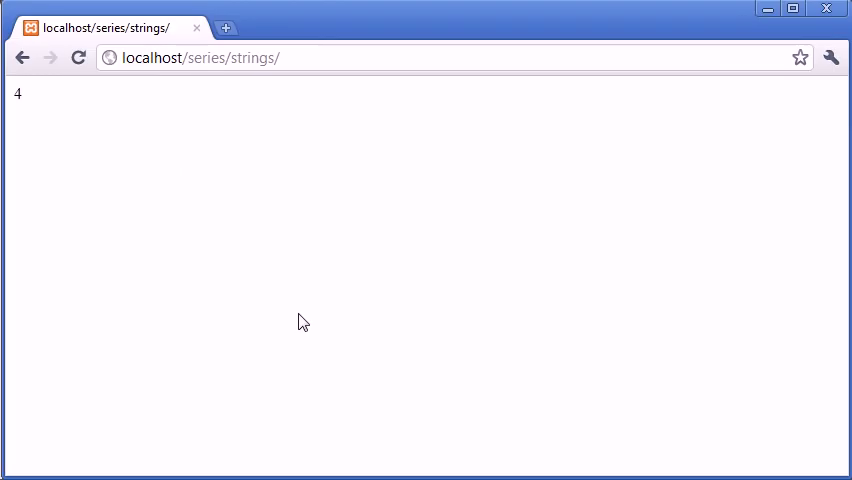
click(78, 56)
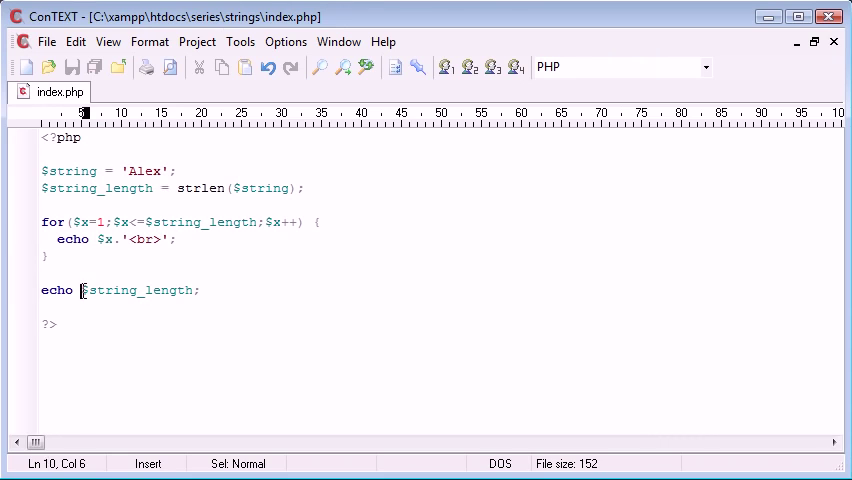
Delete the echo $string_length; line, leaving only the loop output.
key(Delete)
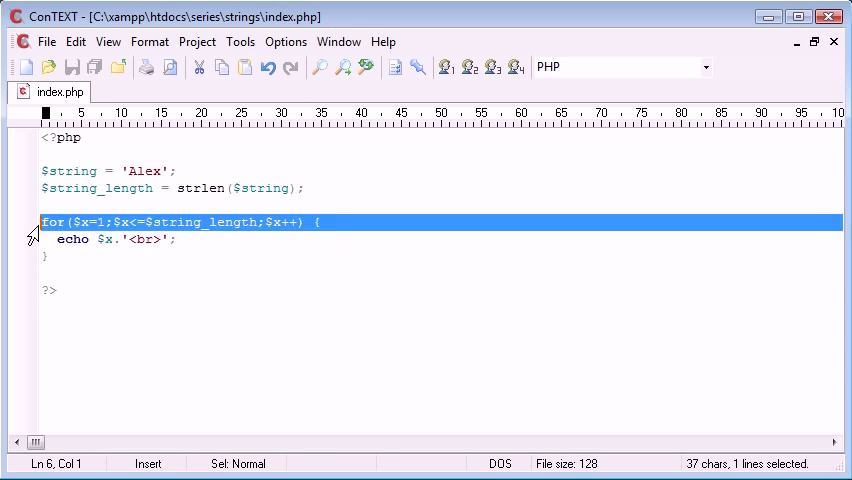
click(158, 240)
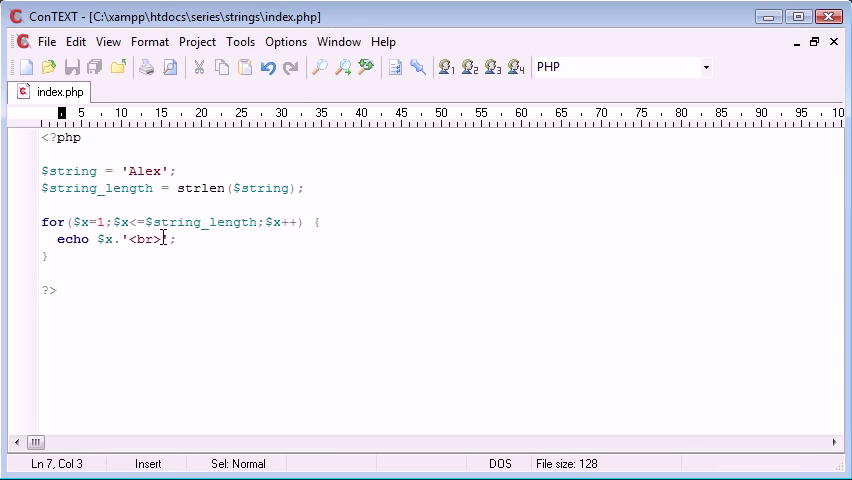
double_click(196, 220)
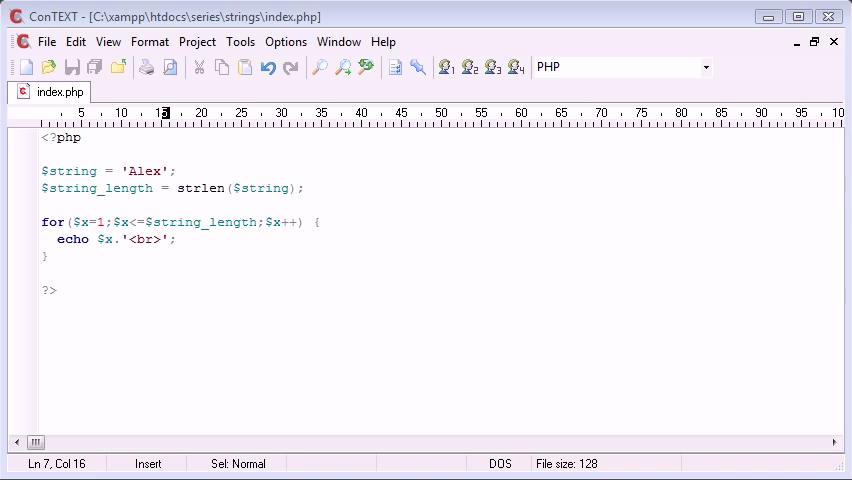
mouse_move(168, 198)
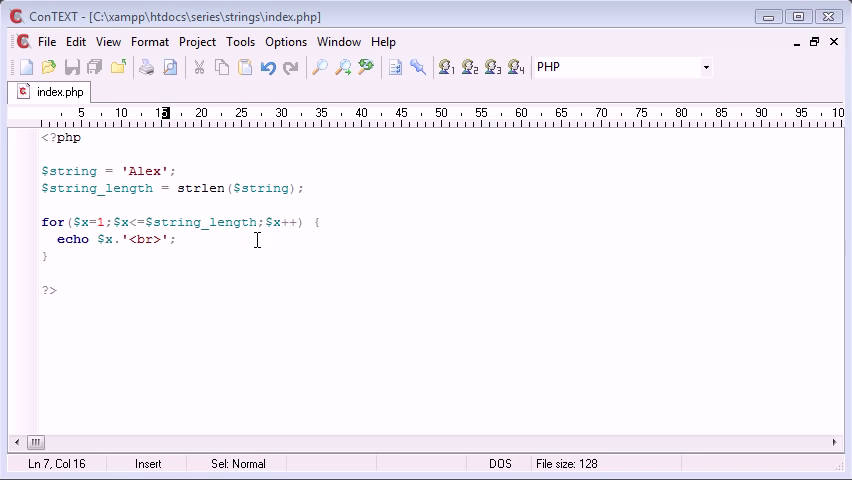
mouse_move(190, 208)
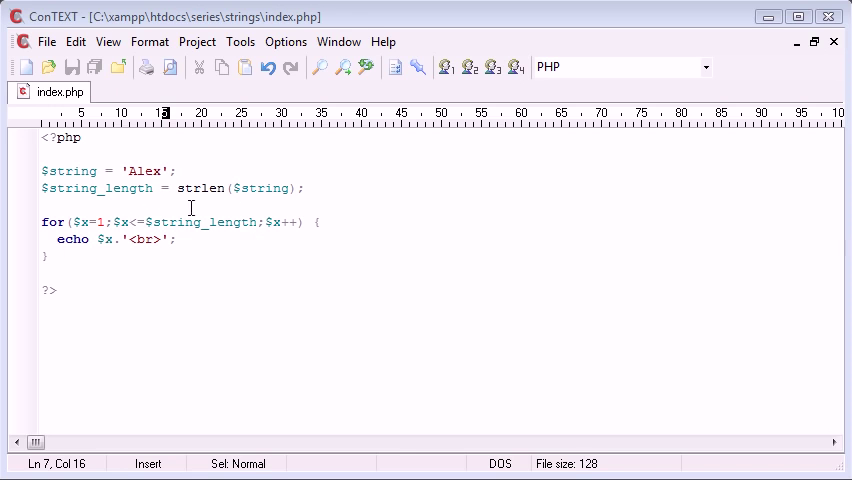